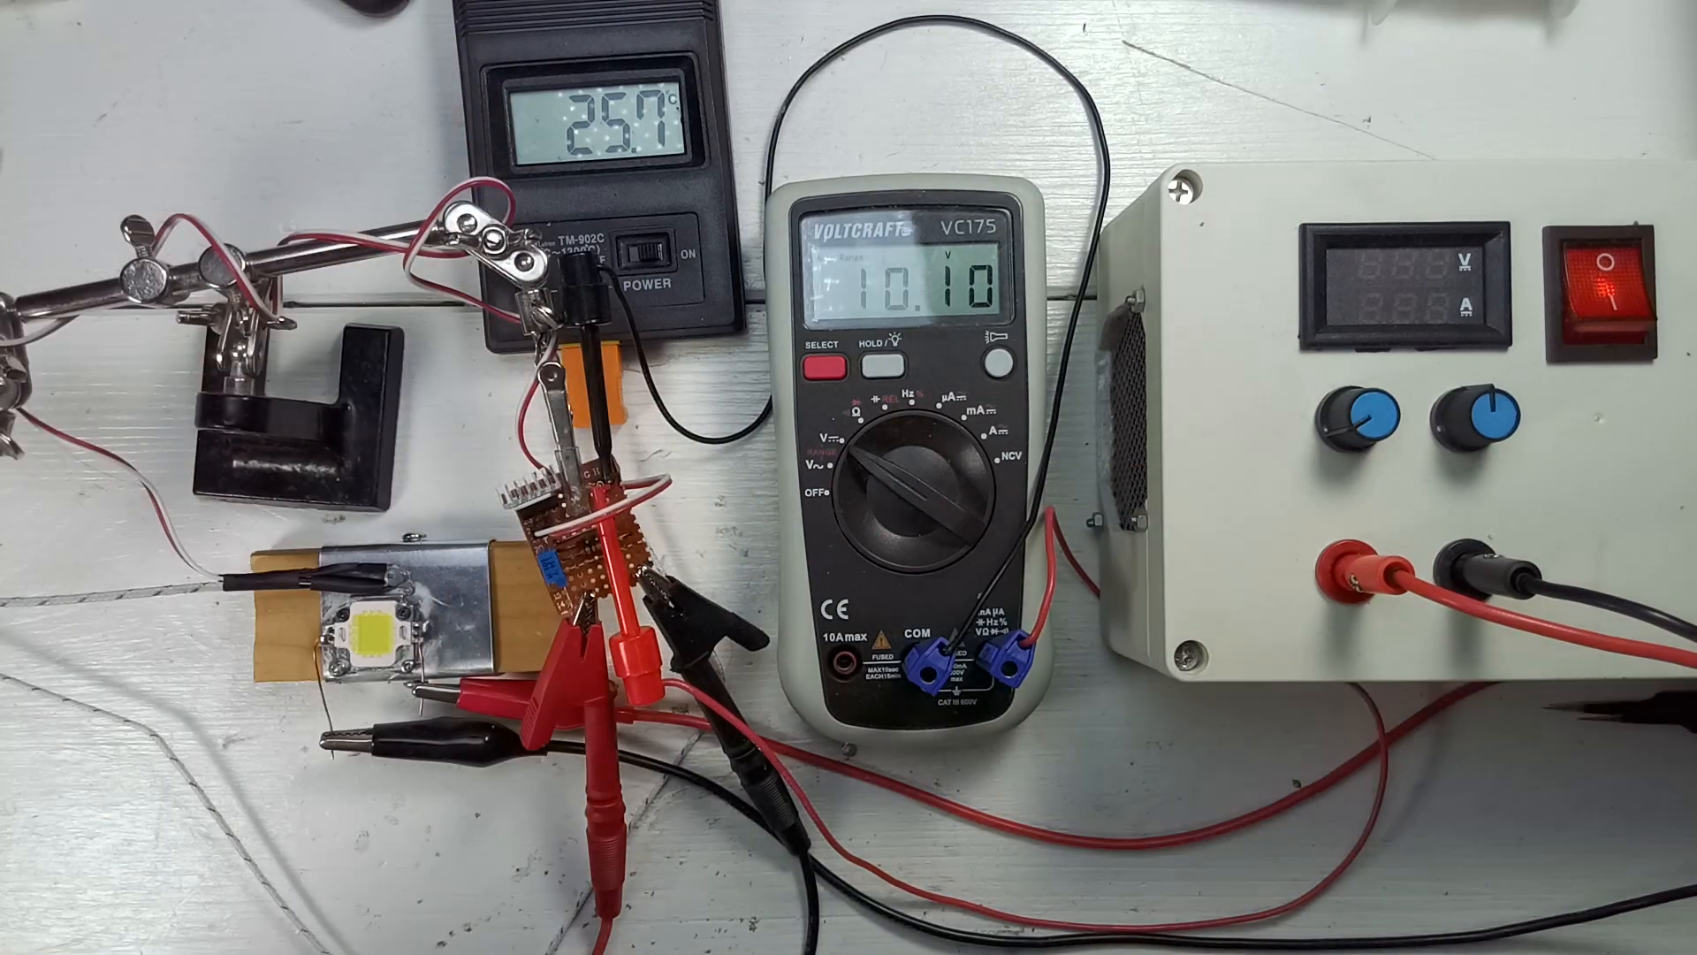
Power the LED circuit from the bench supply and heat the sensor to about 40 °C
click(1611, 286)
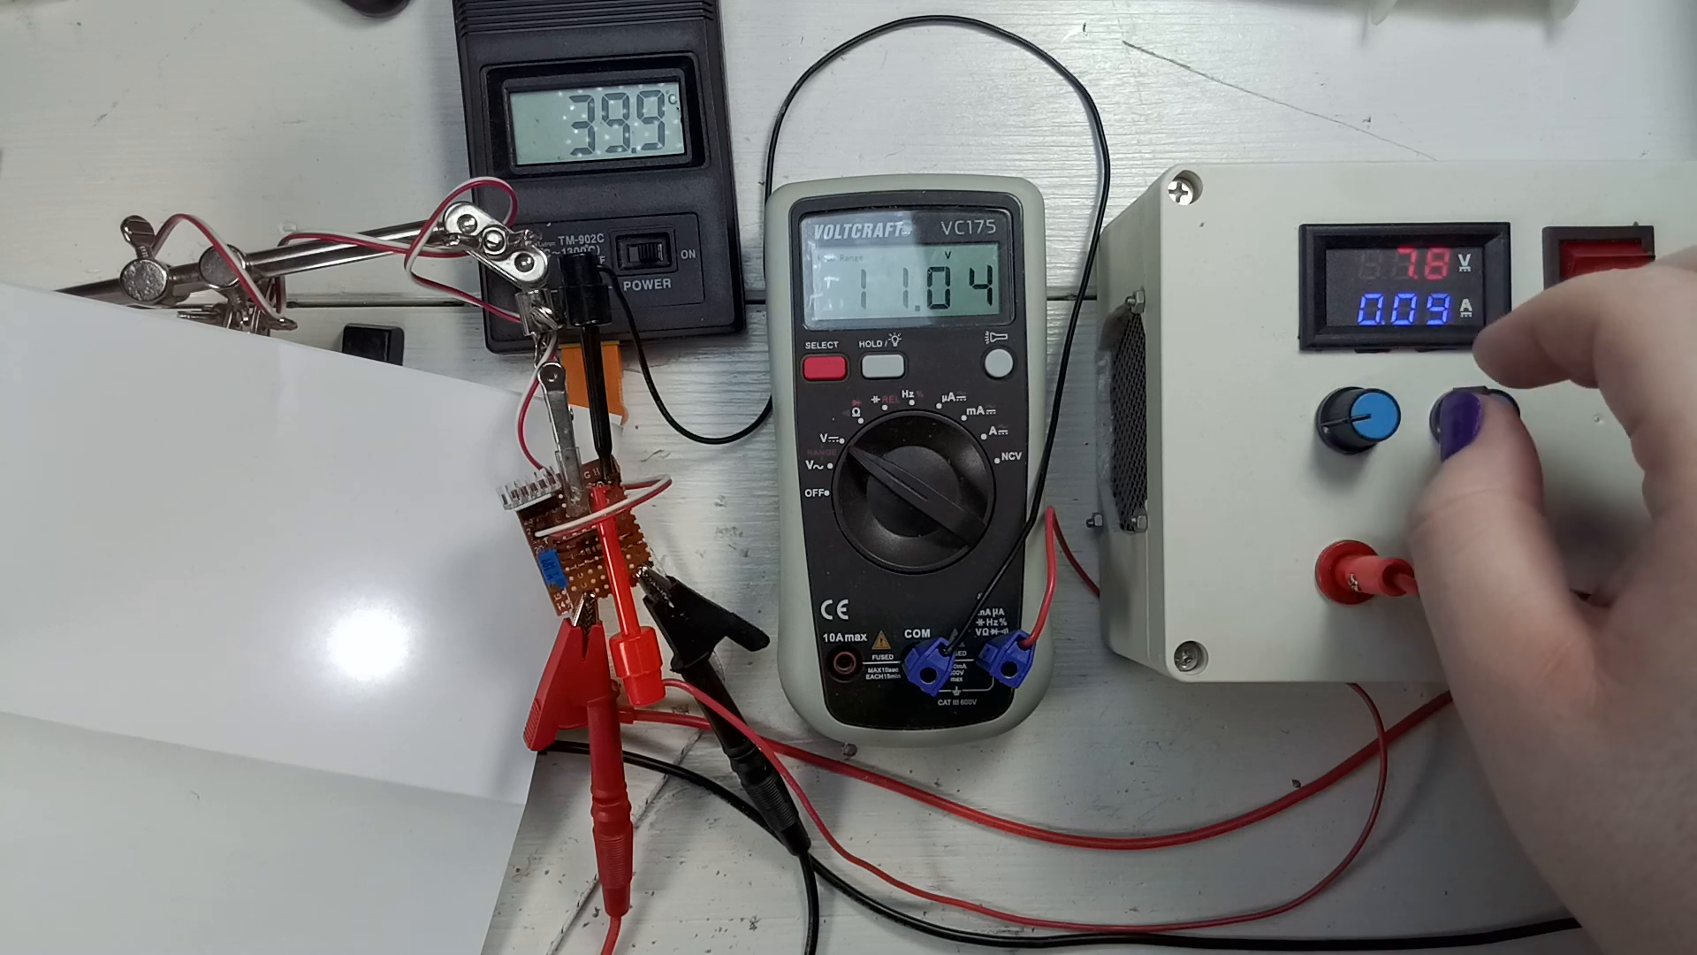
Turn the trimmer with a screwdriver until the multimeter shows 5.98 V at 40.5 °C
click(1611, 274)
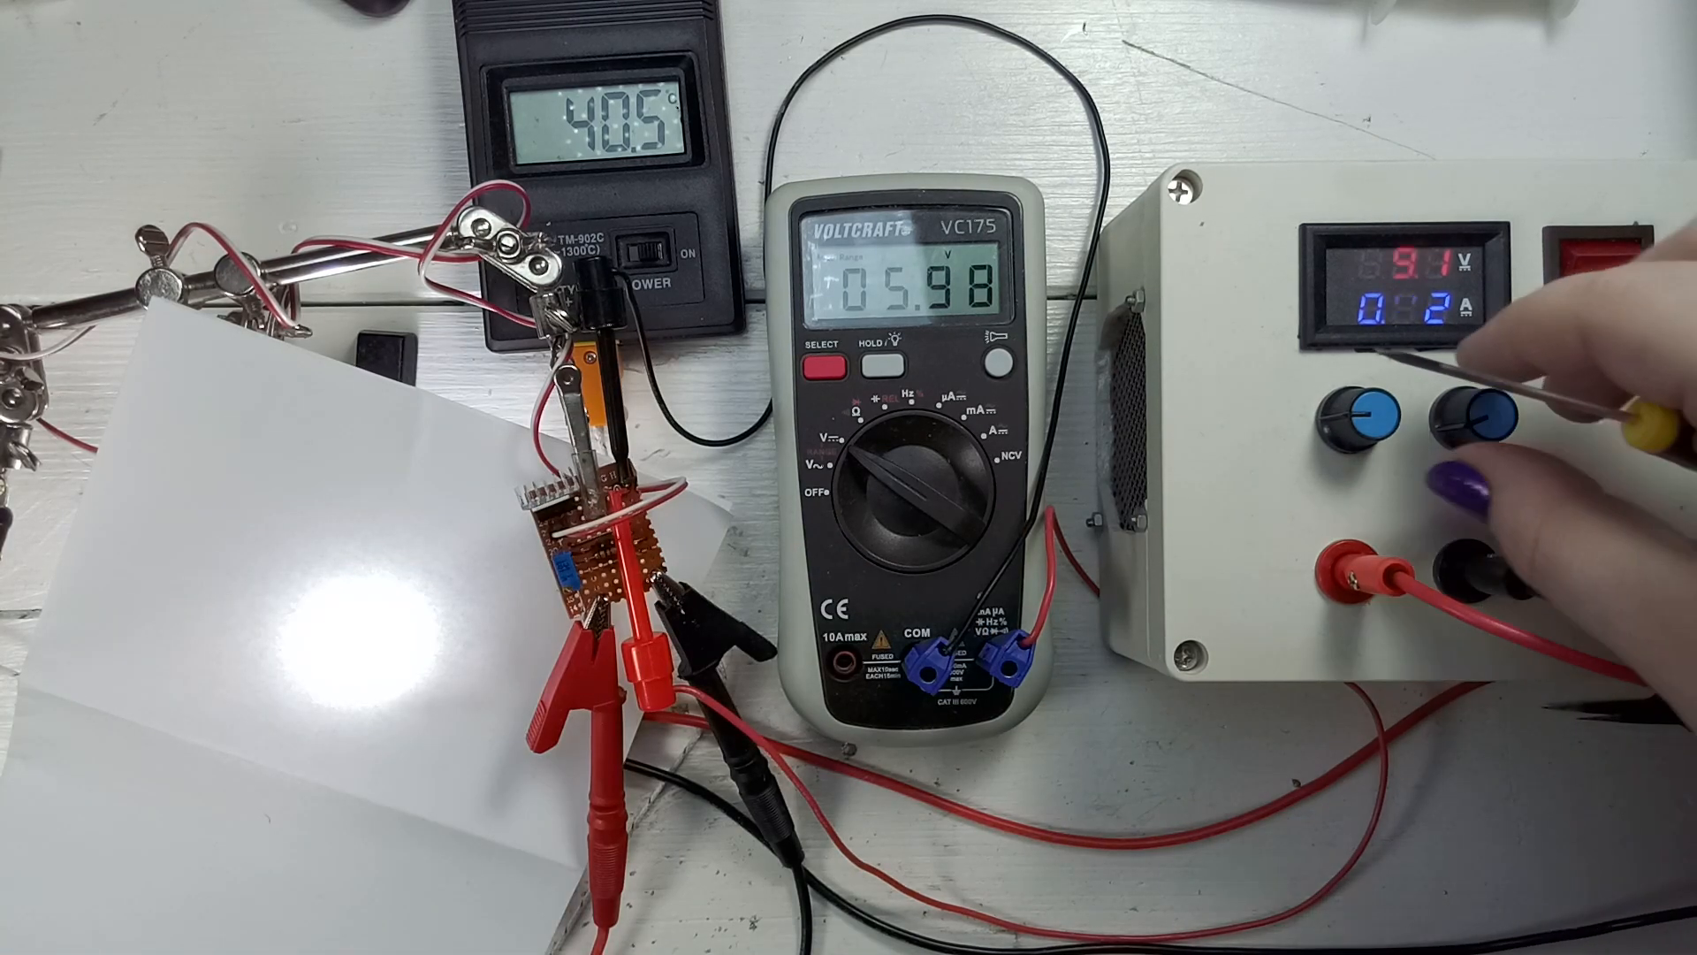
Lower the bench supply to about 8.1 V so the multimeter settles at 5.94 V
click(1596, 266)
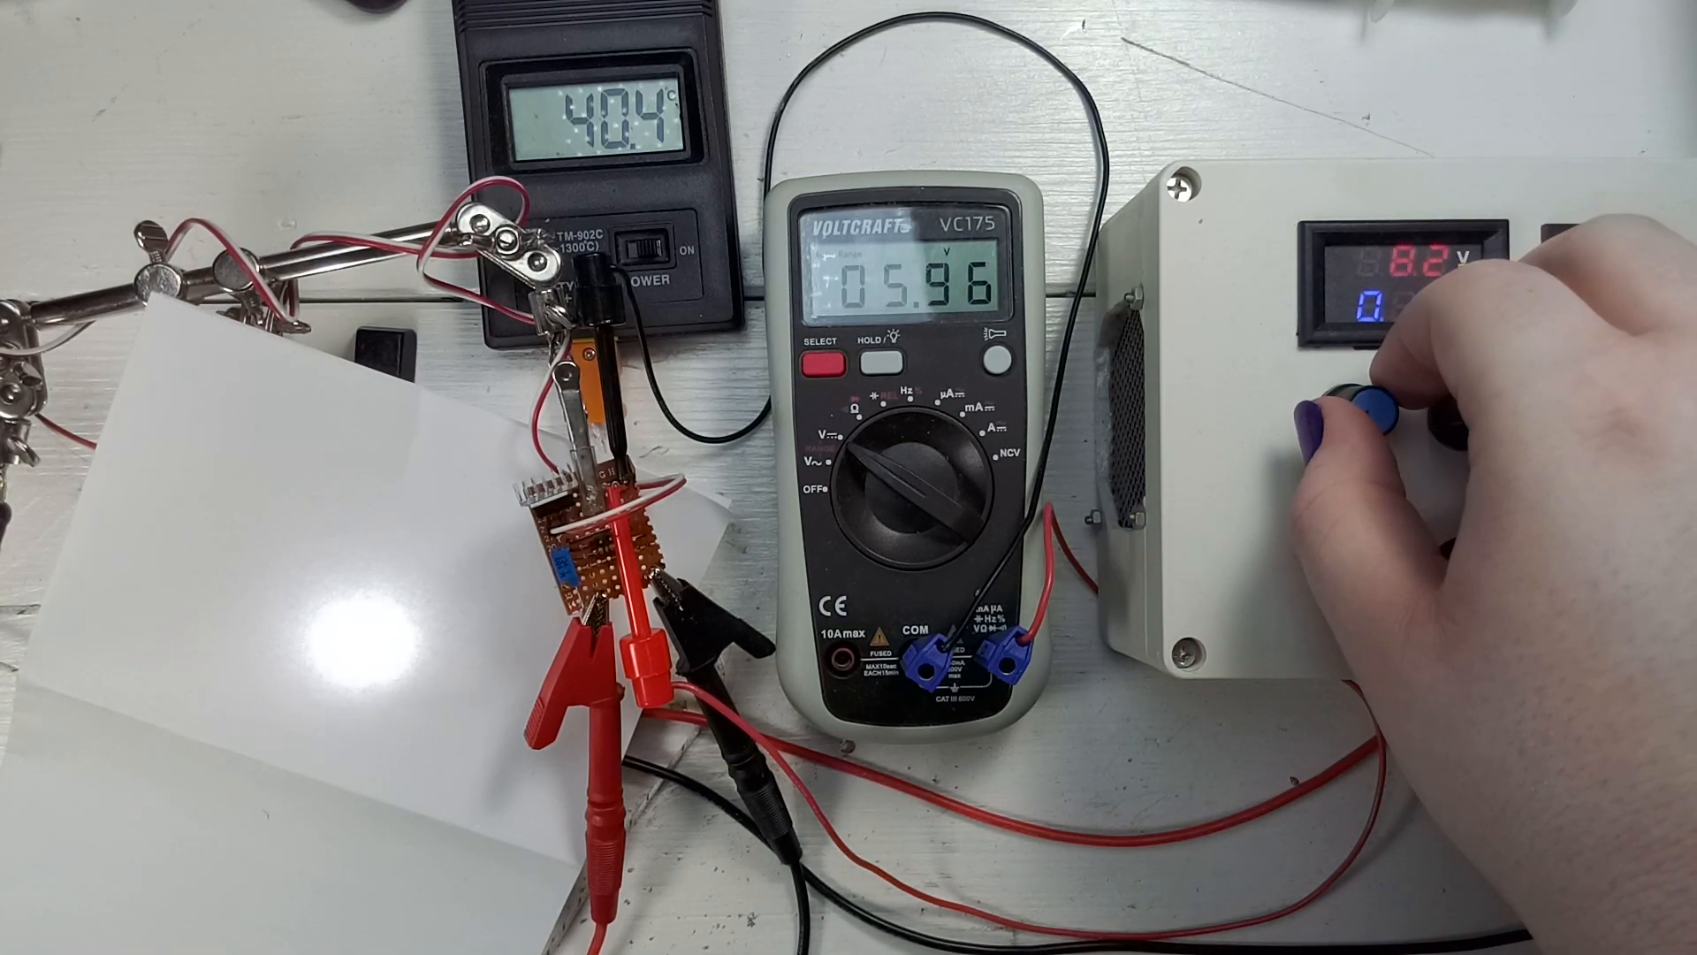
click(1607, 282)
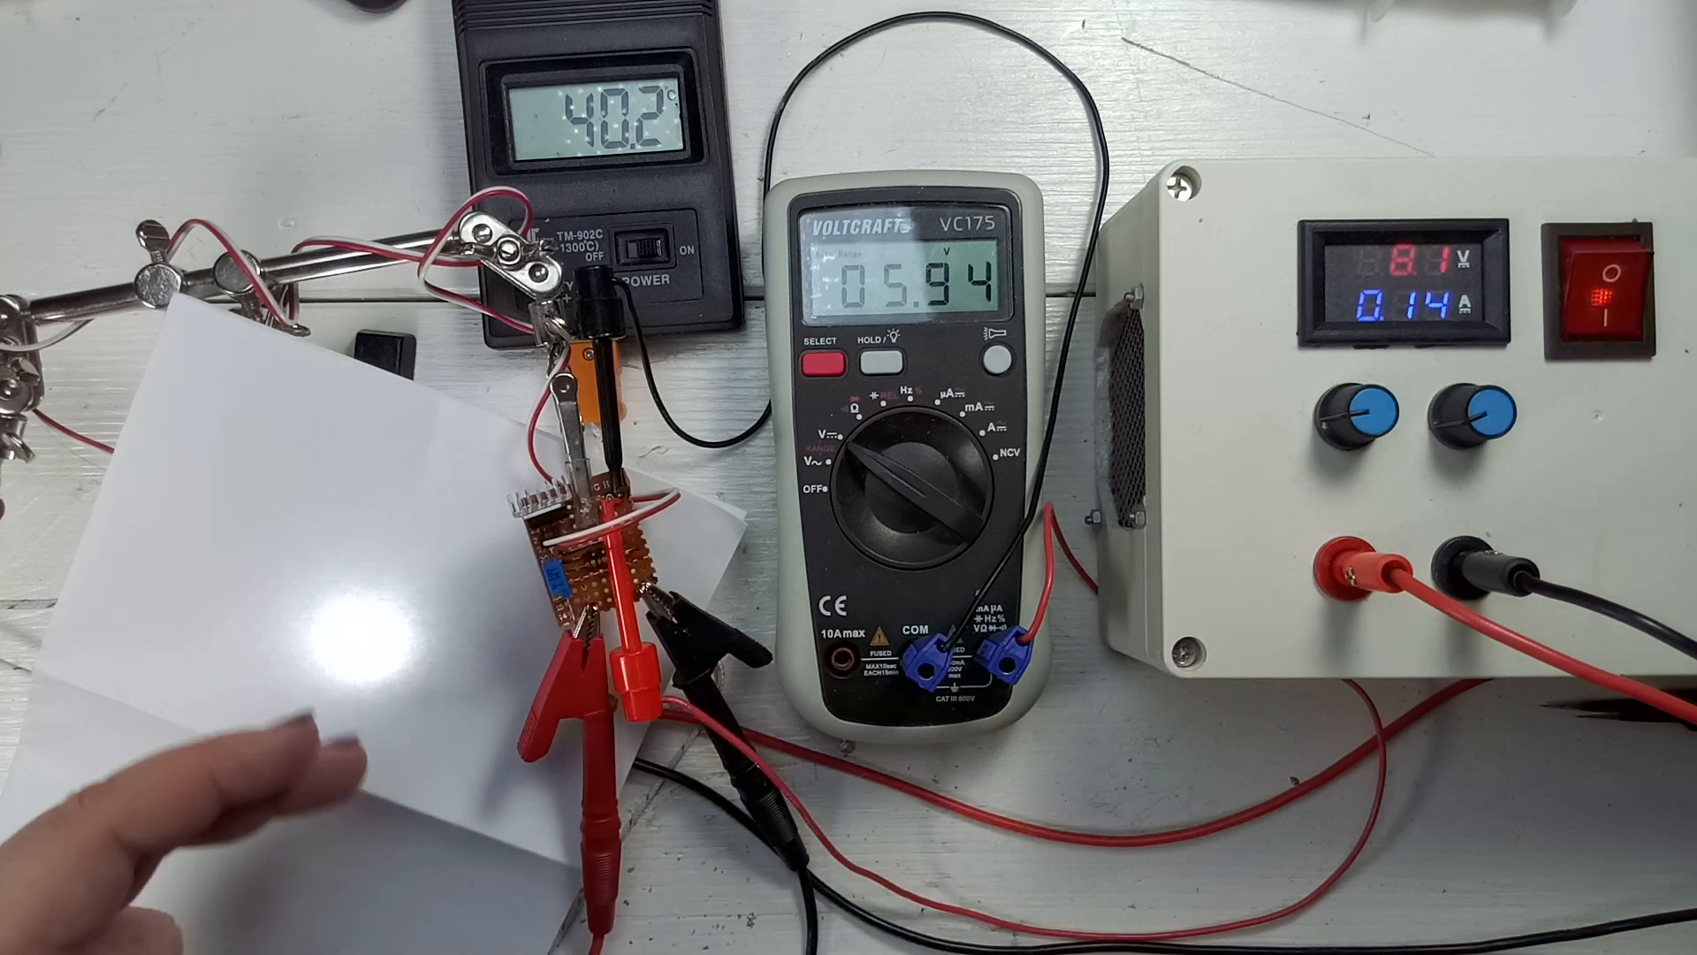